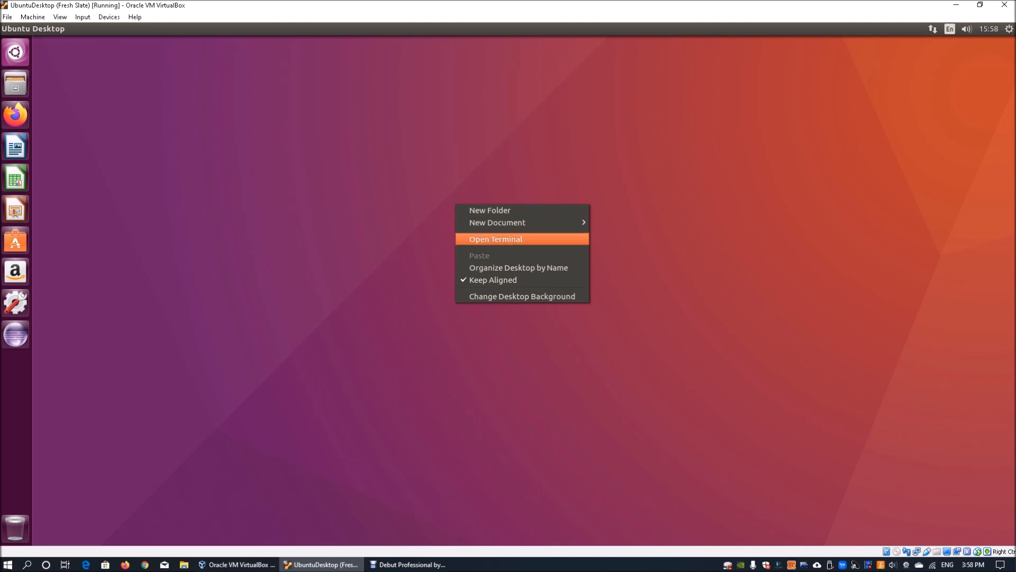
Step: Open a terminal from the desktop and zoom in to enlarge its text
click(496, 239)
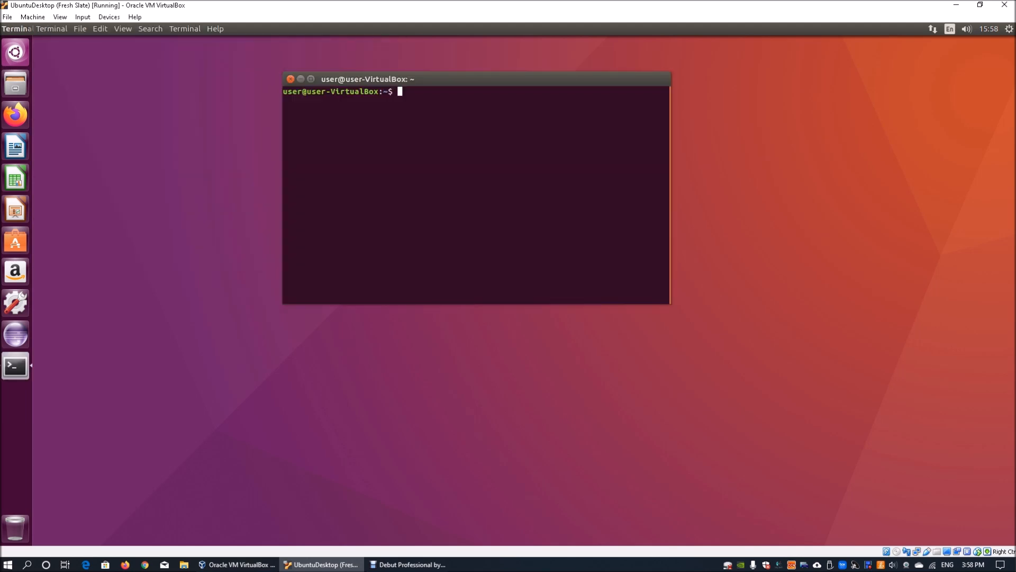
click(122, 28)
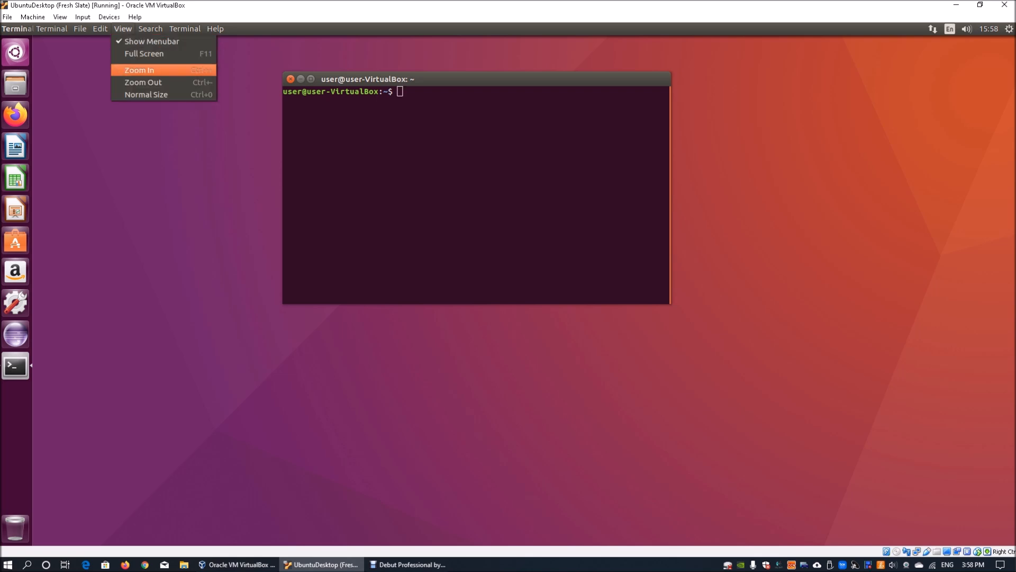
click(139, 70)
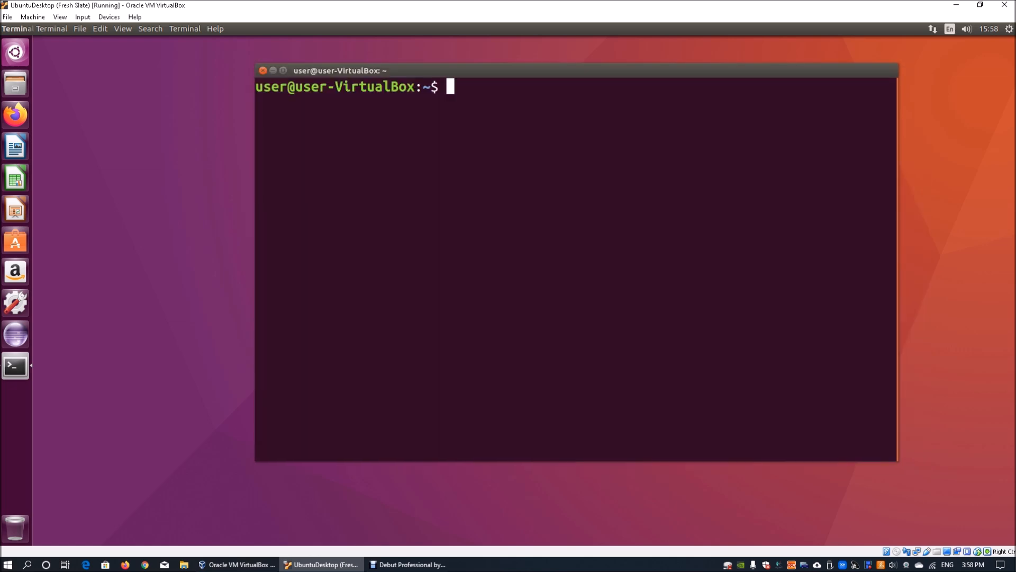
Step: Print the working directory (/home/user), then read and close the pwd manual page
text(pwd)
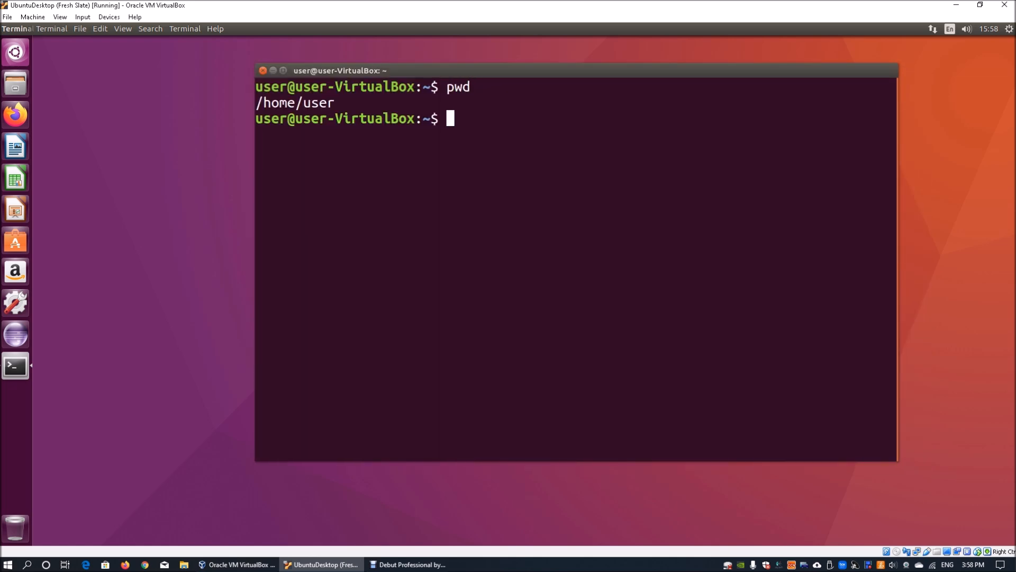
triple_click(294, 103)
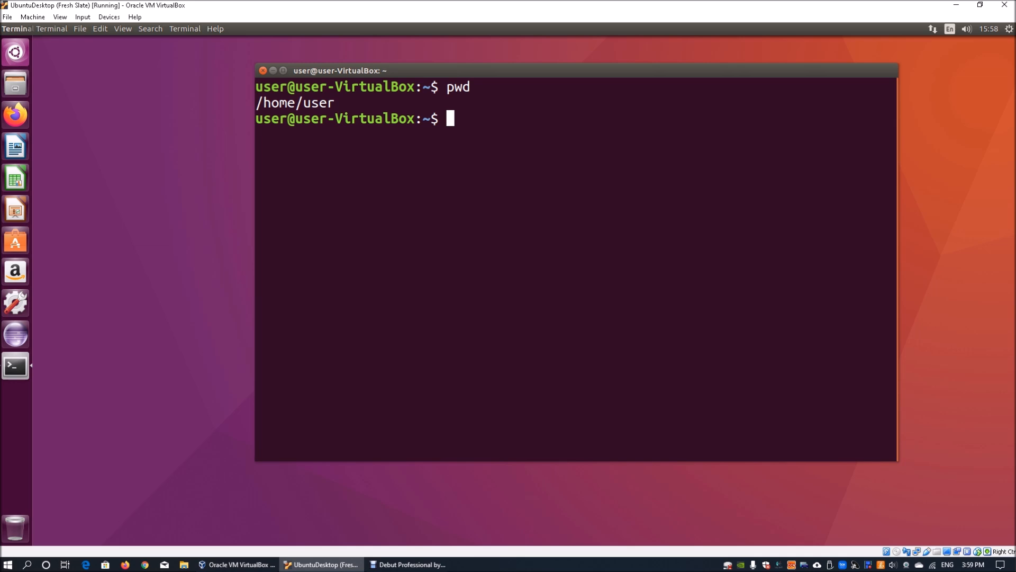
text(ma)
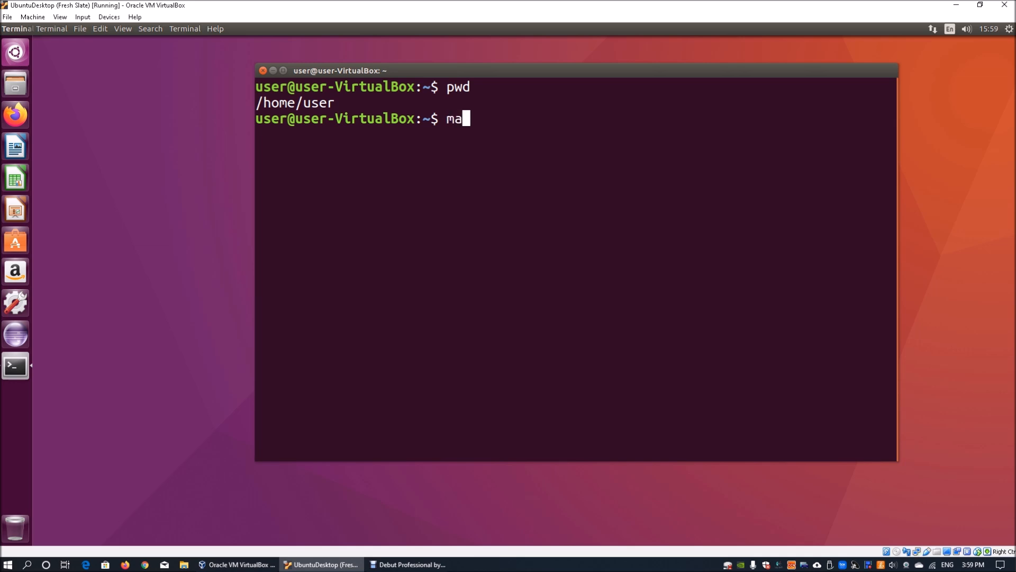
key(Return)
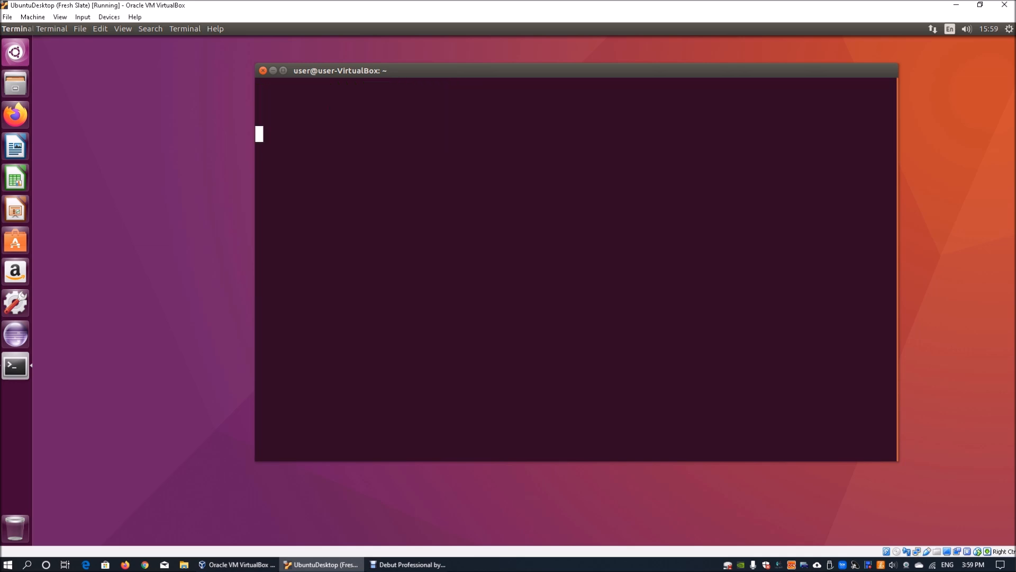
text(man pwd)
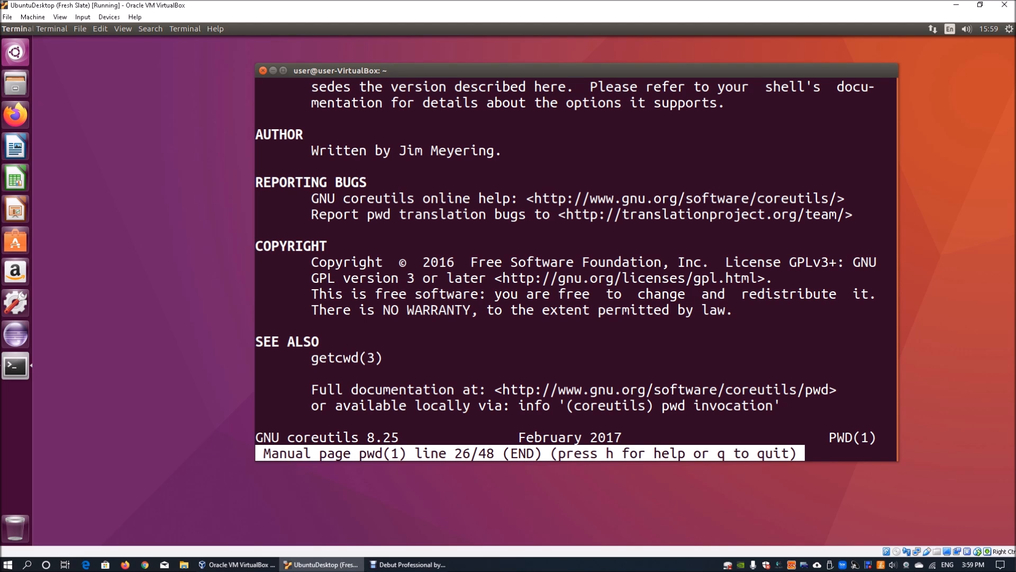
key(q)
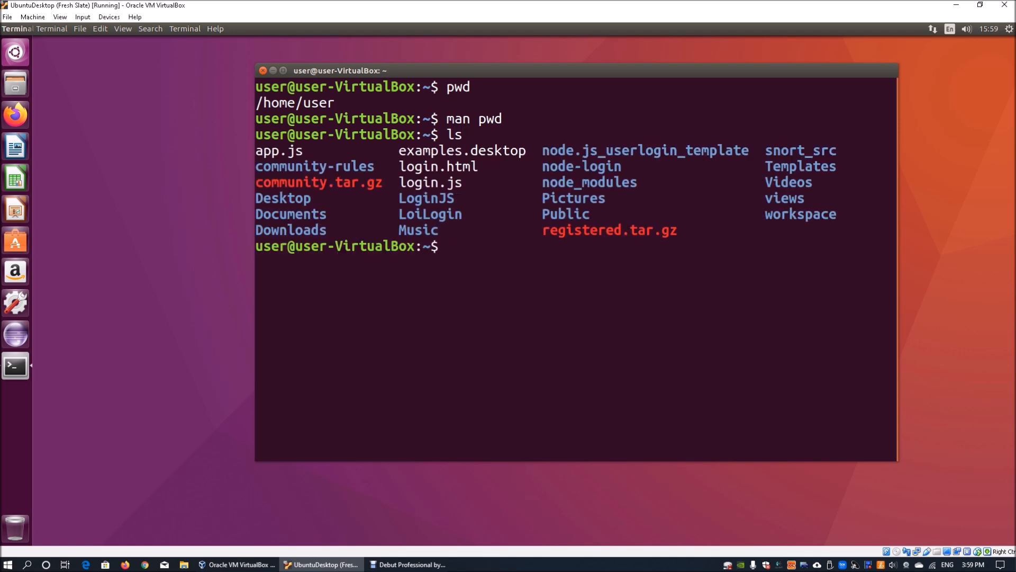
Step: List the home folder and scroll through the ls manual's options
text(ls)
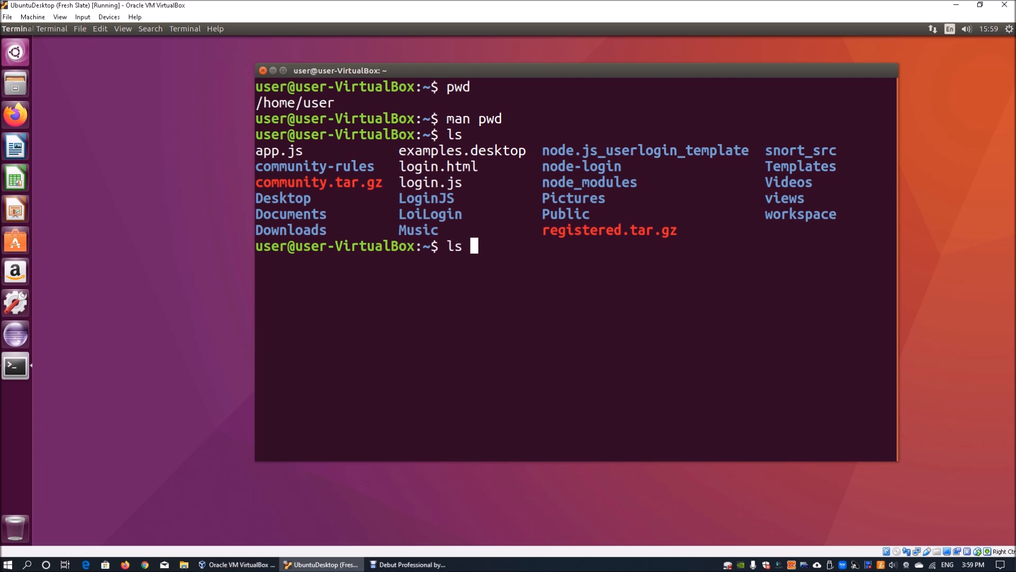
text(m)
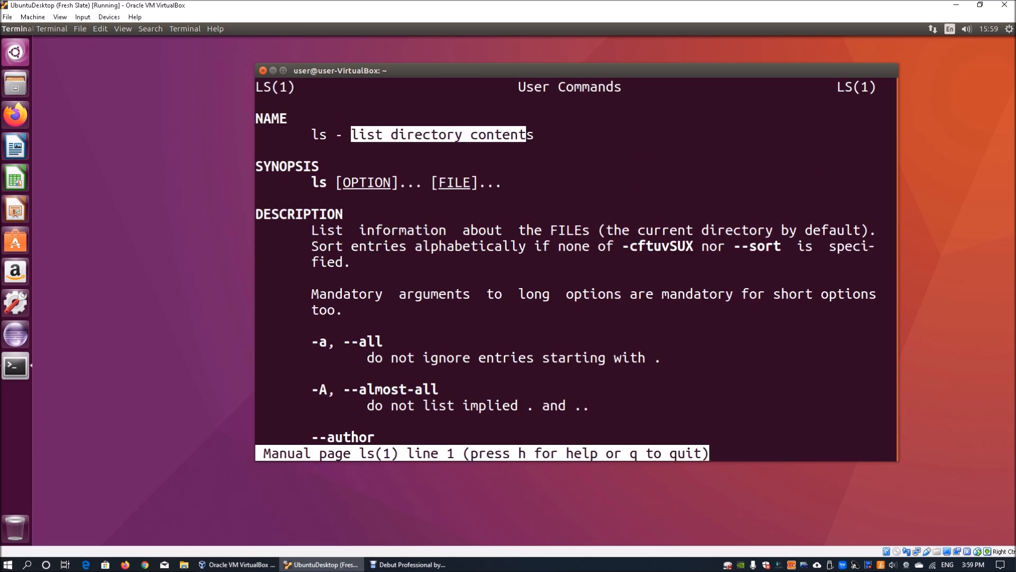
scroll(down, 3)
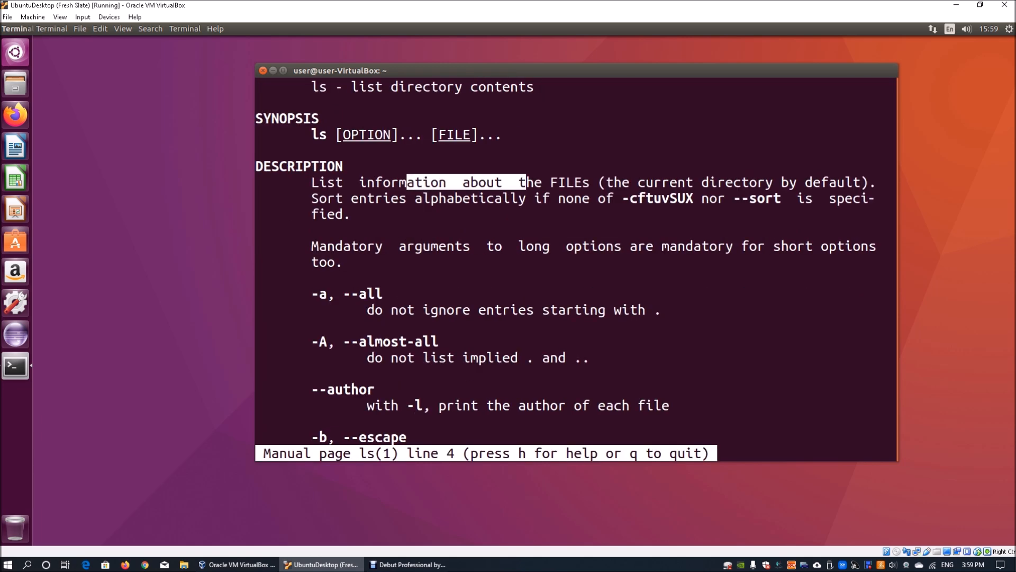
scroll(down, 3)
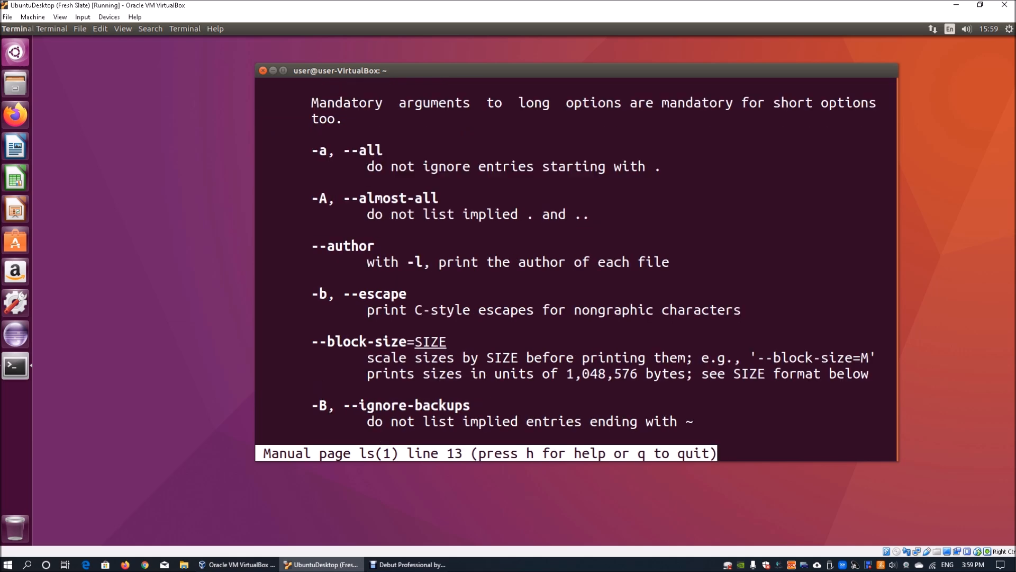
scroll(down, 3)
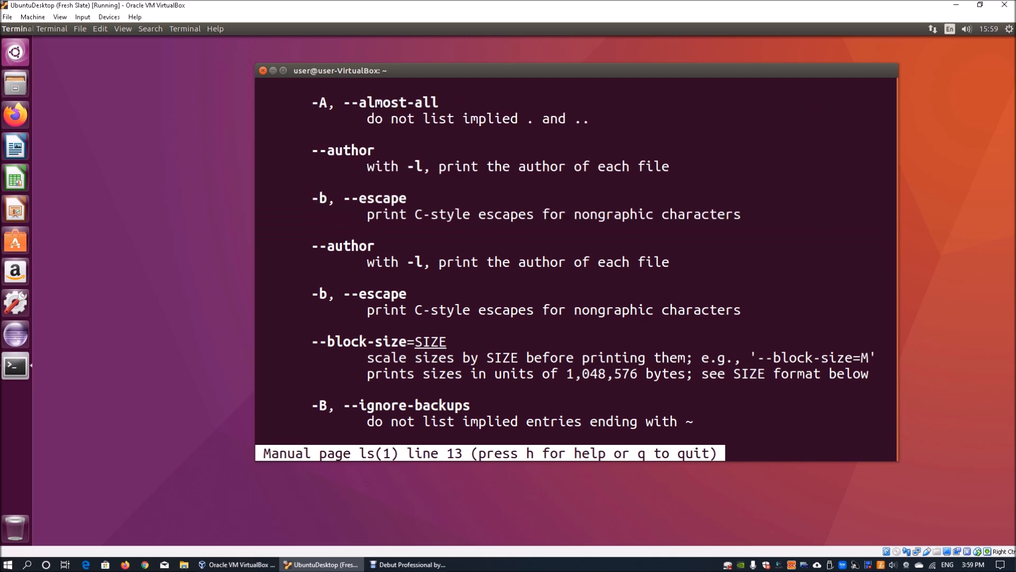
scroll(down, 3)
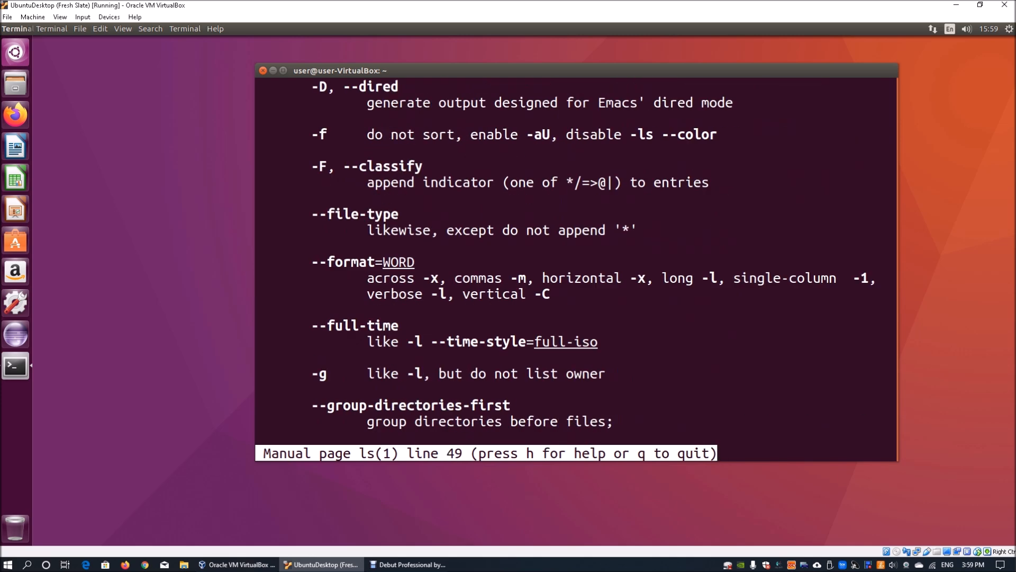
scroll(down, 3)
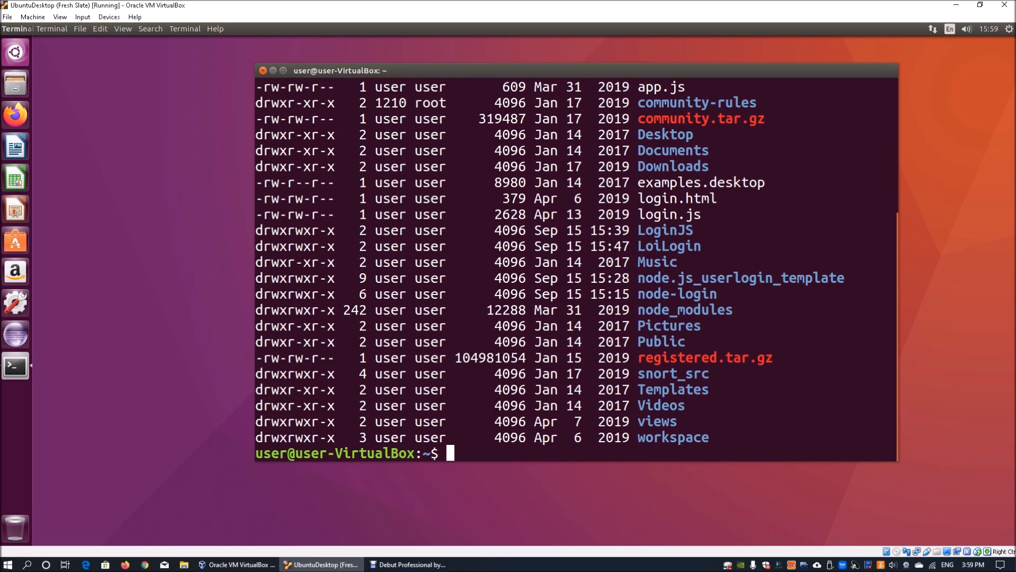
drag(441, 310, 707, 436)
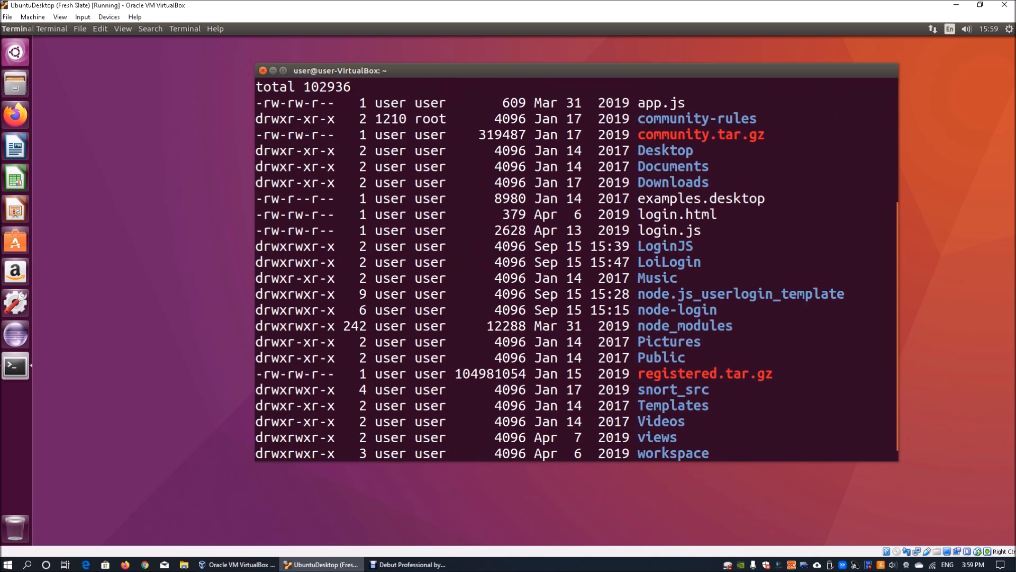
key(Return)
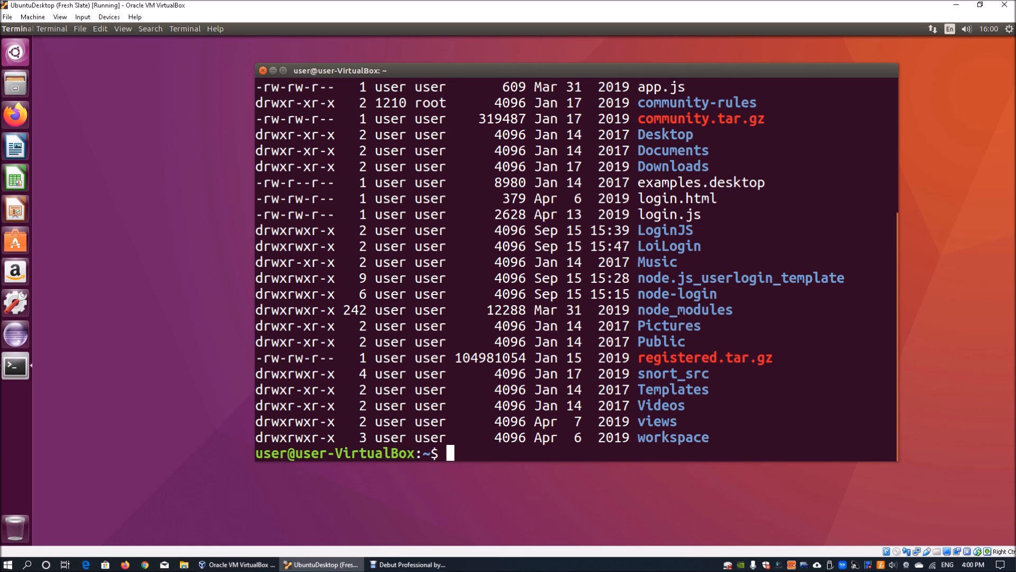
Step: Change into the Public folder and confirm the location with pwd
text(man)
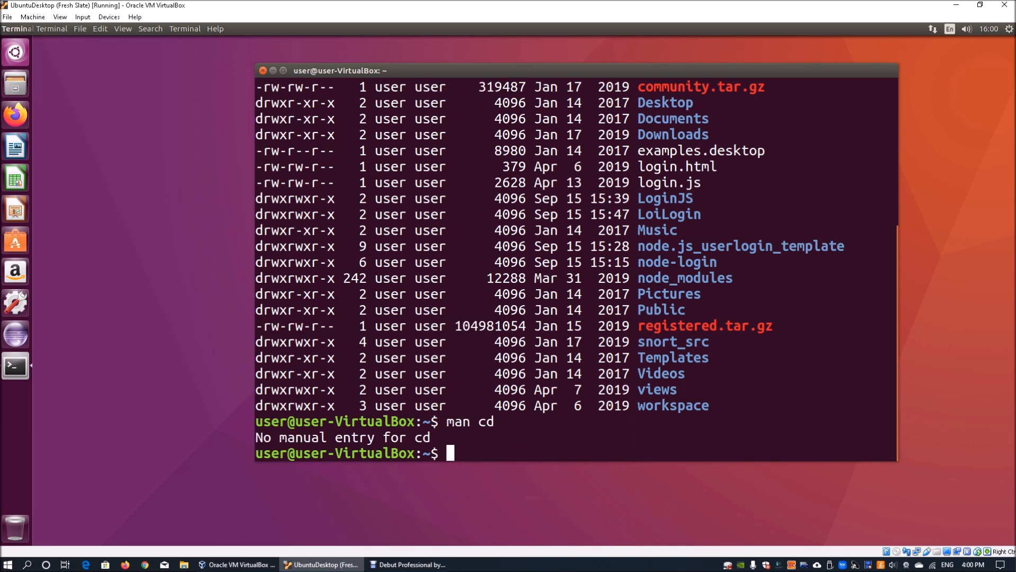
text(cd)
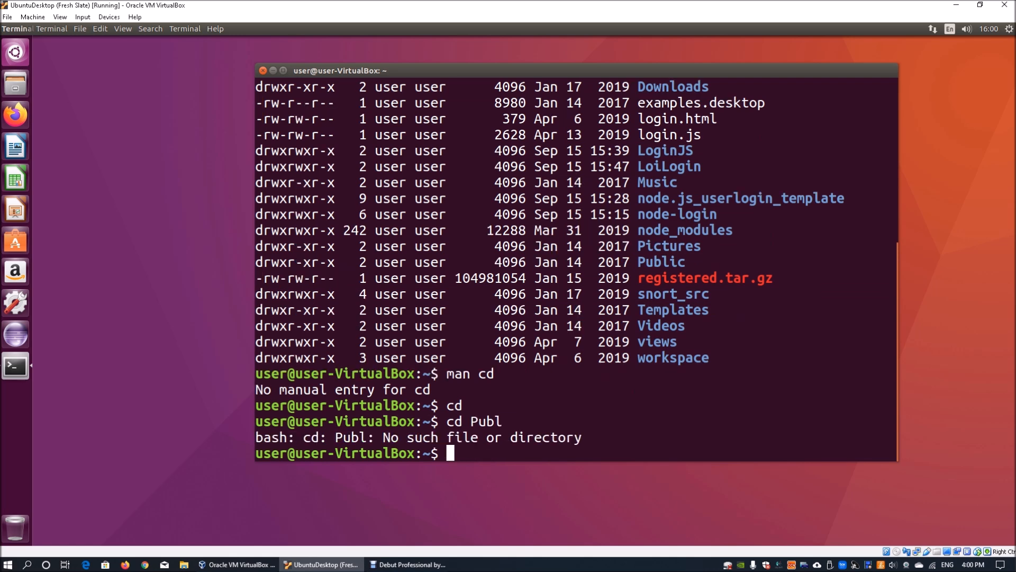
text(cd Public)
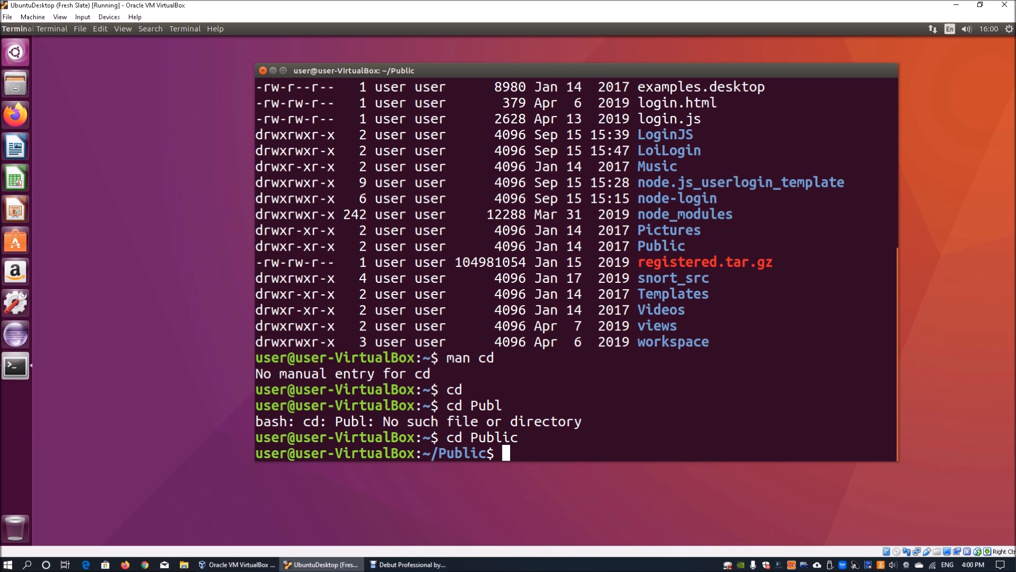
text(p)
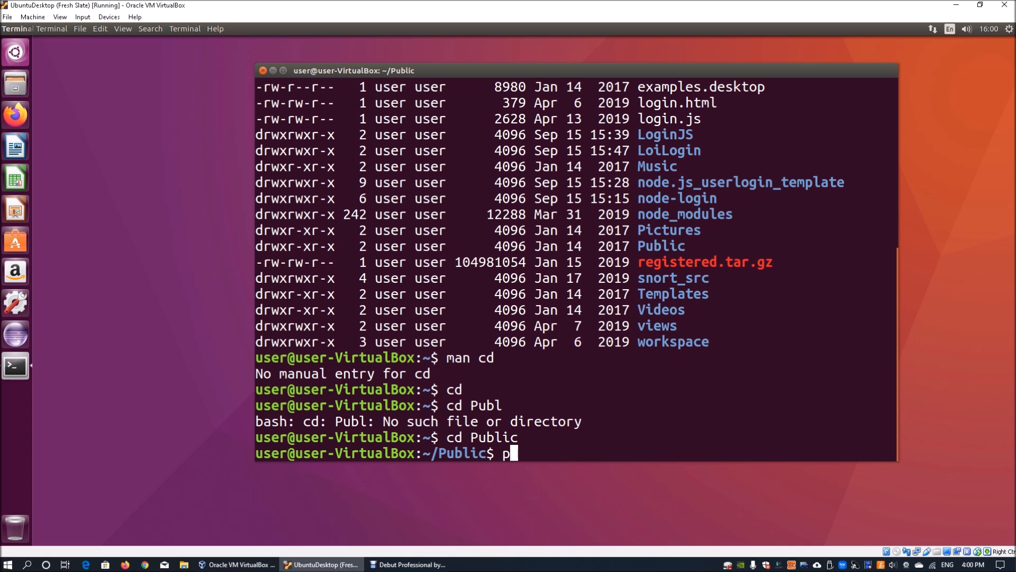
text(wd)
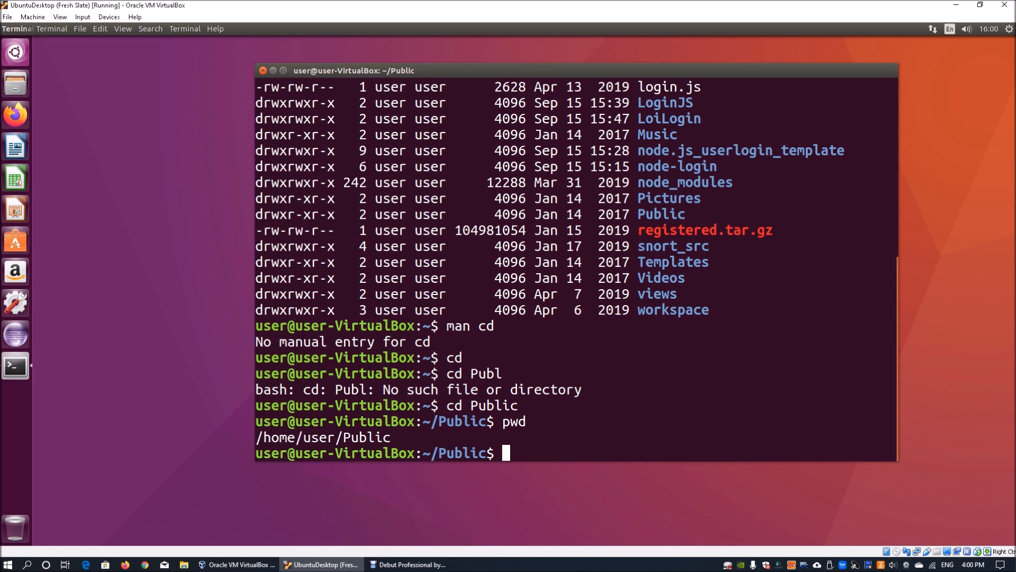
Step: Go back, move up with cd .. to the root, and confirm / with pwd
text(cd ..)
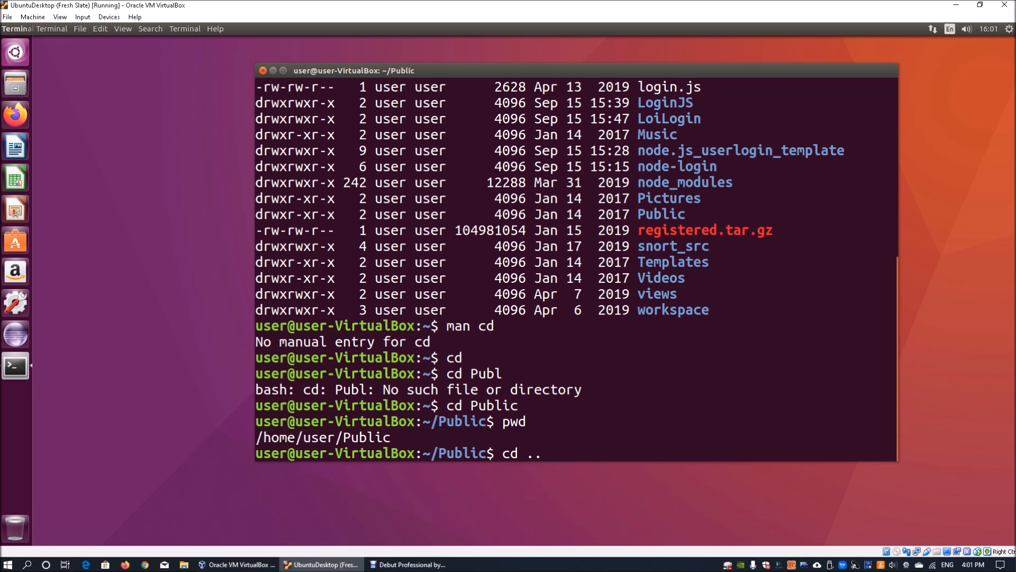
text(pwd)
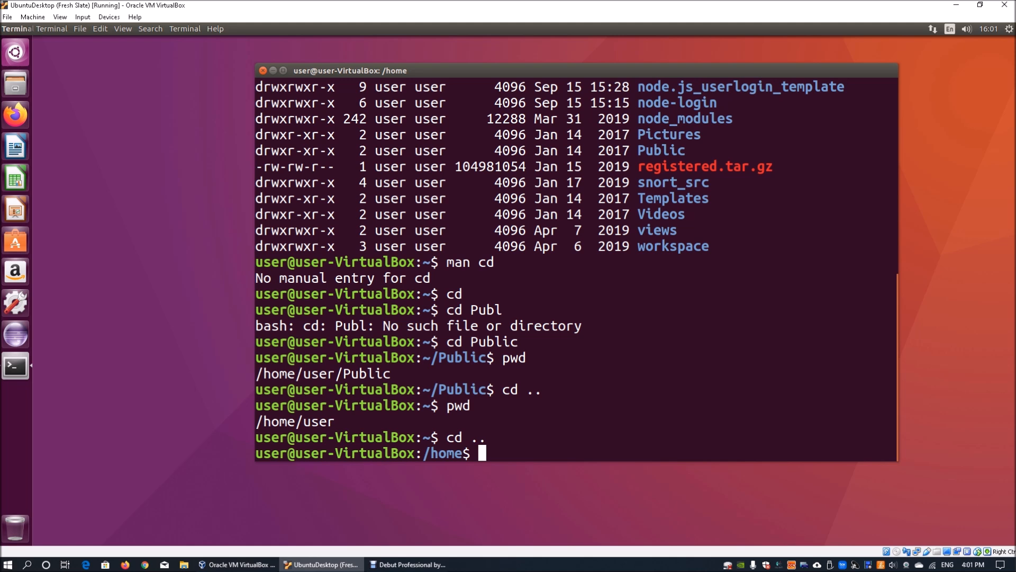
text(pwd)
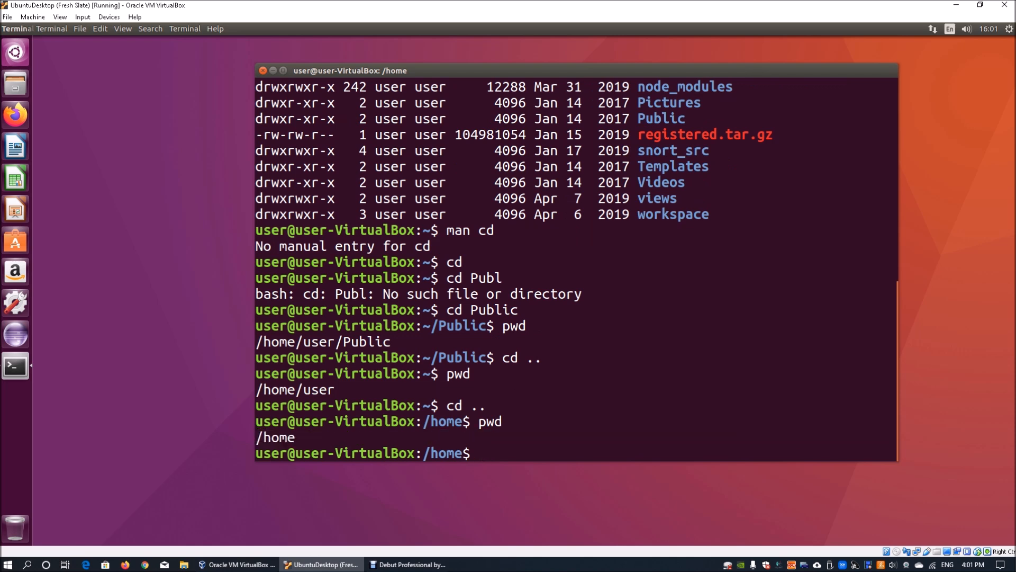
text(cd ..)
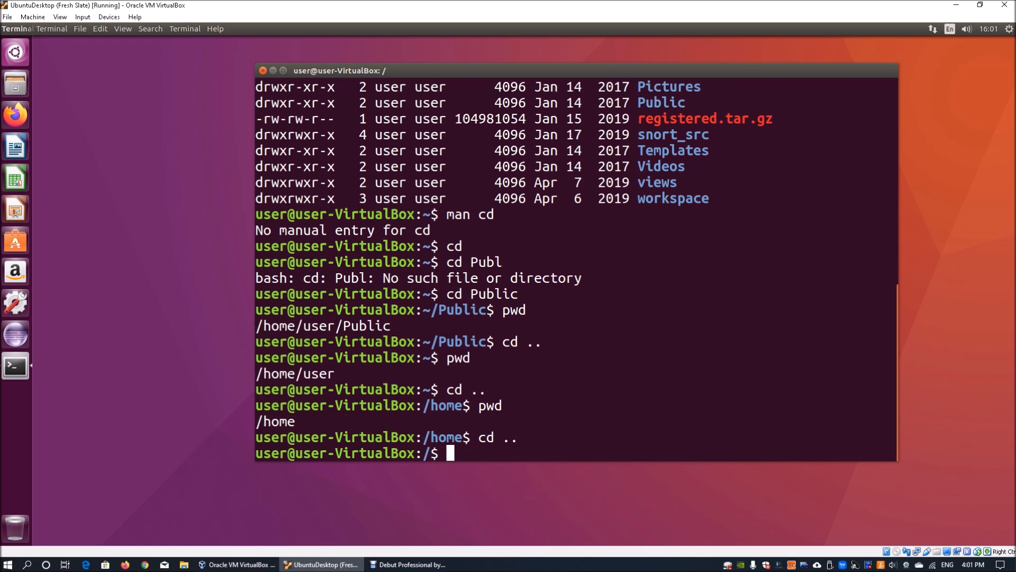
text(pwd)
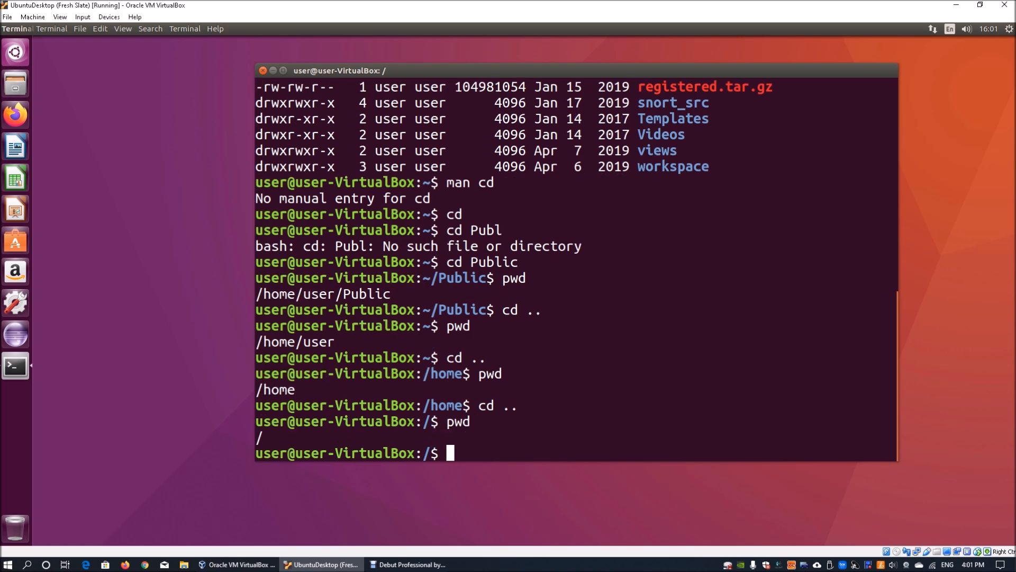
text(mkd)
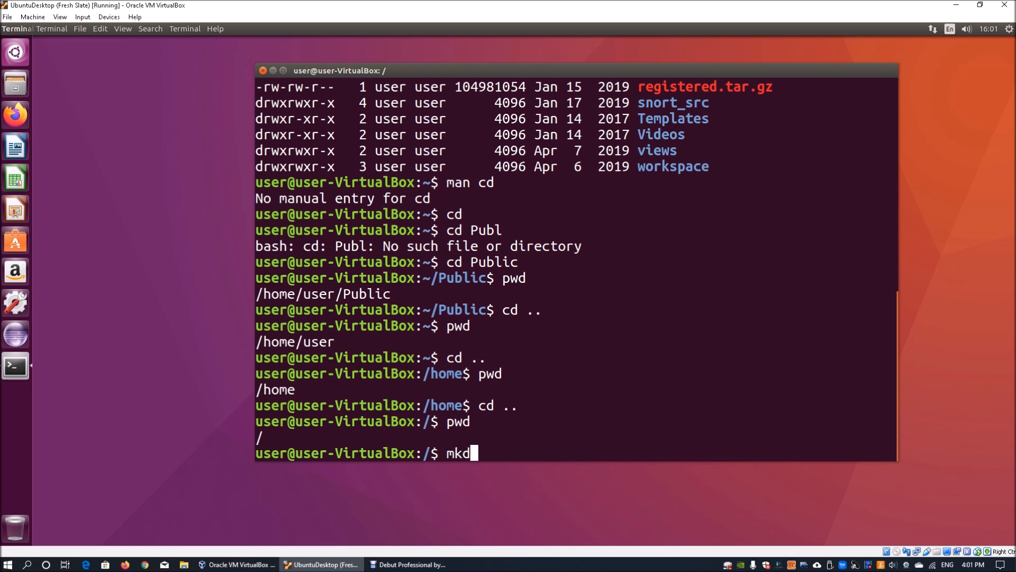
Step: Try mkdir abcdefg at root, get permission denied, and return home with cd ~
text(ir)
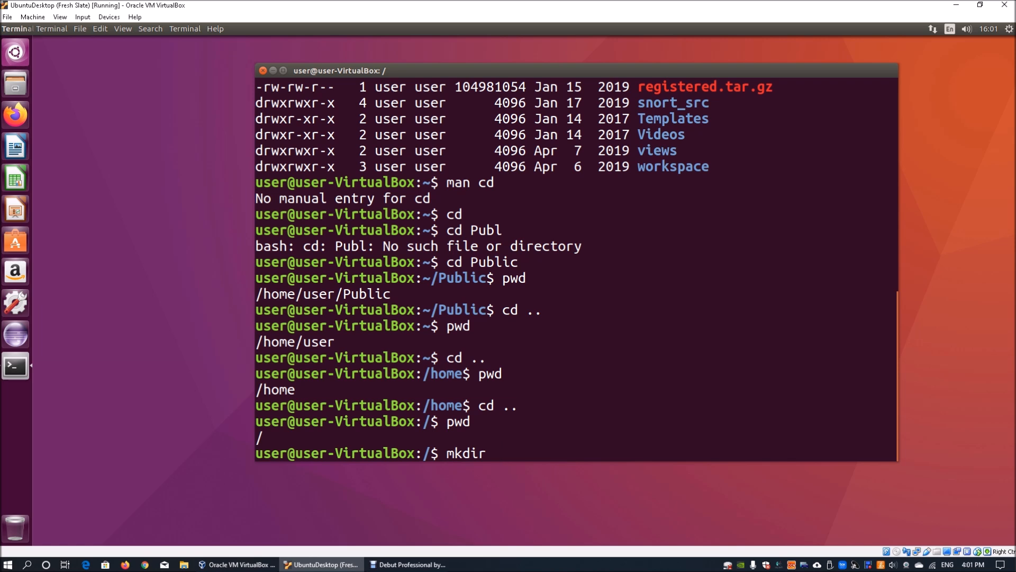
text(abcdefg)
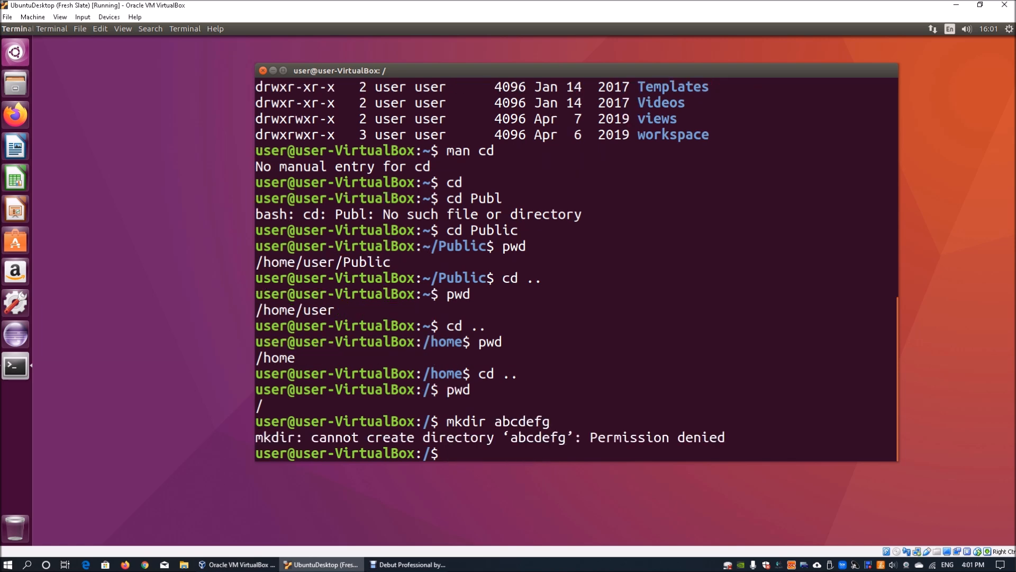
text(c)
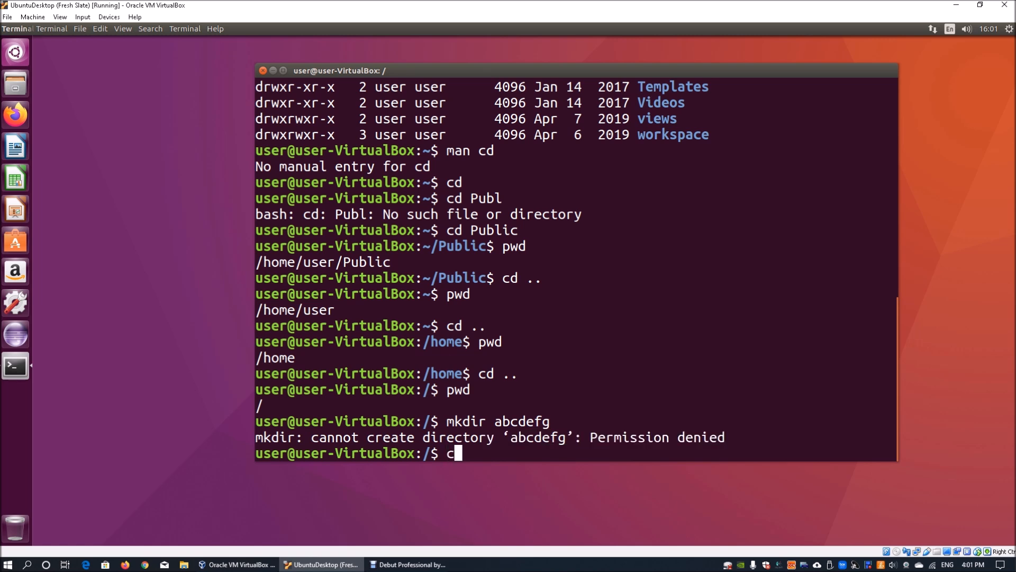
text(d ~)
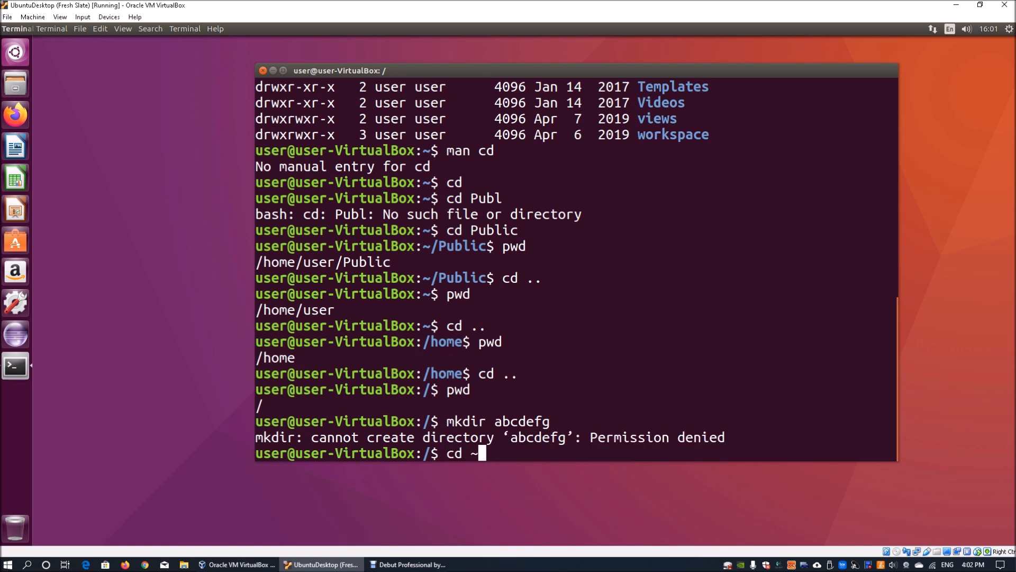
key(Return)
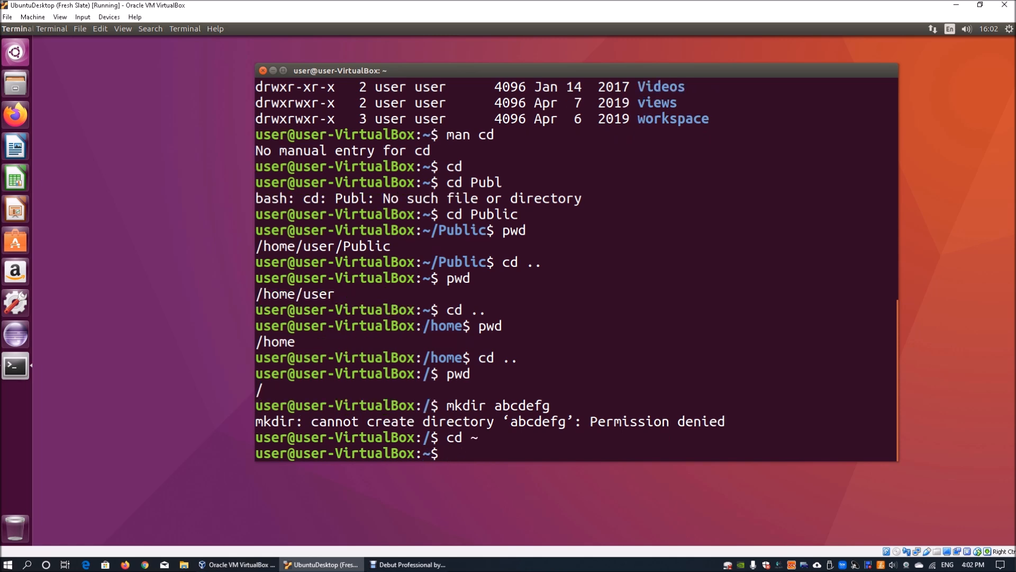
Step: Create the abcdefg folder in home and show it with ls -l
text(mkdir)
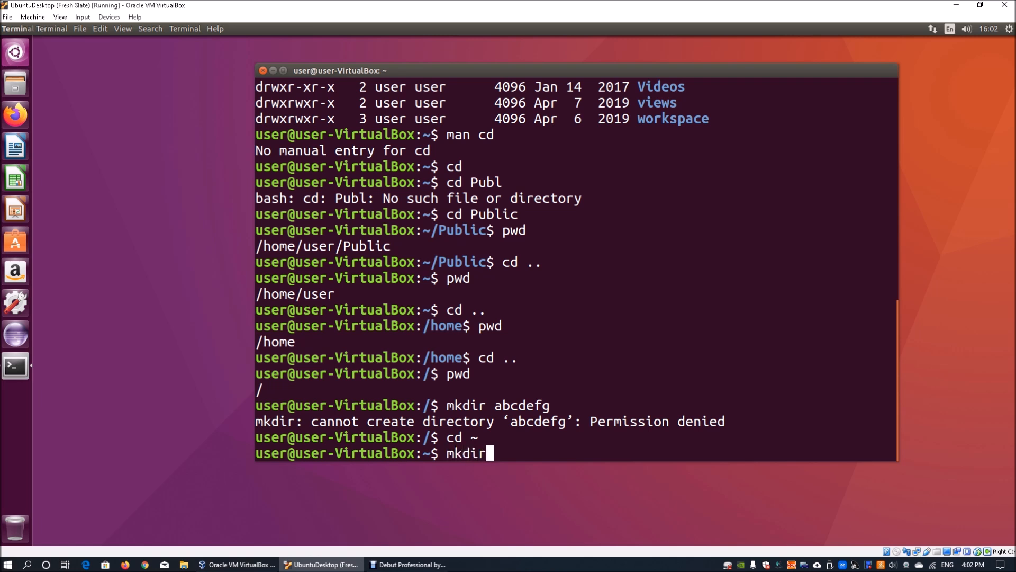
text(abcdefg)
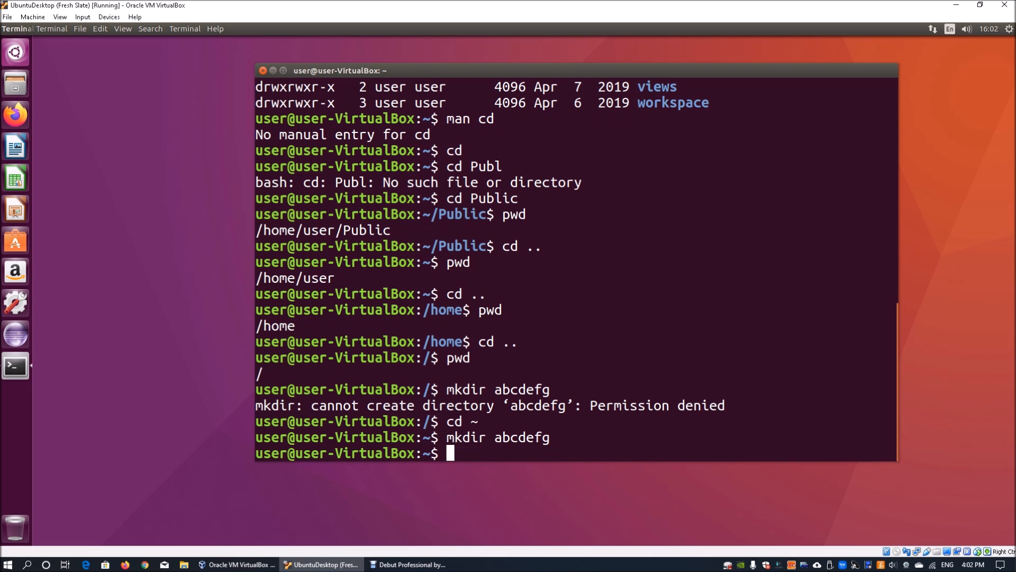
text(ls -l)
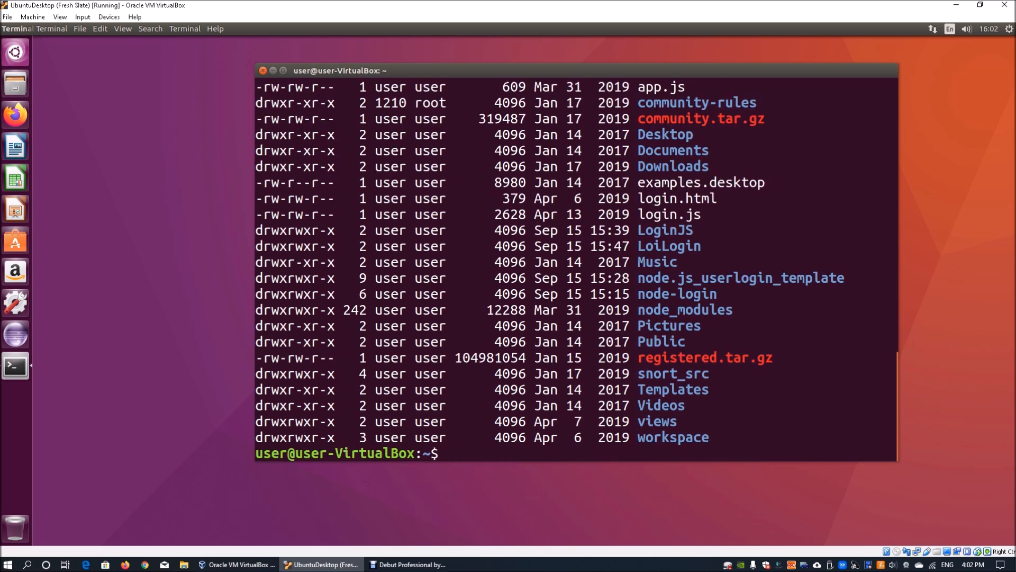
Step: Remove abcdefg/ with rmdir and list the home folder again
text(rm)
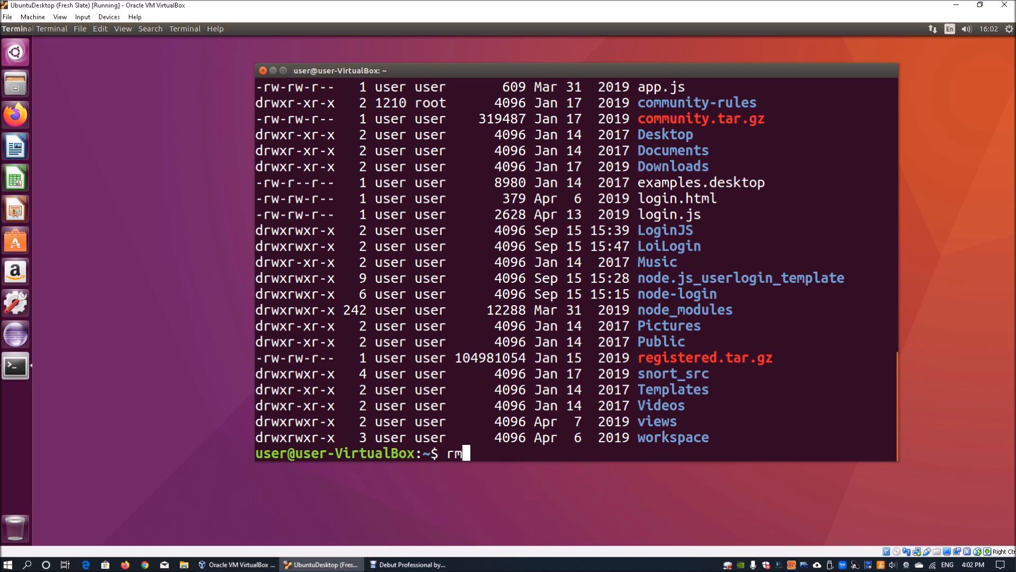
text(dir s)
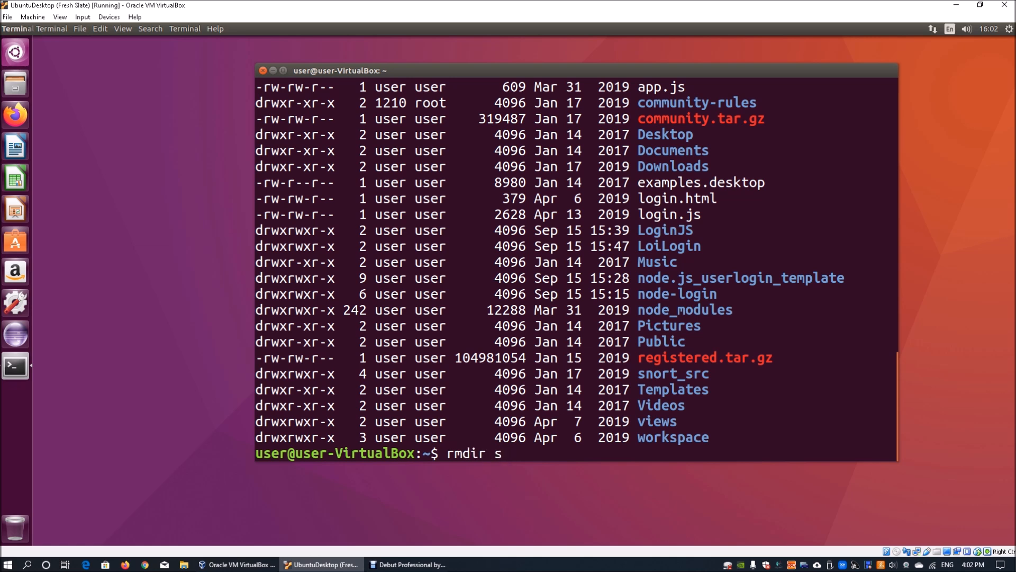
text(abcdefg/)
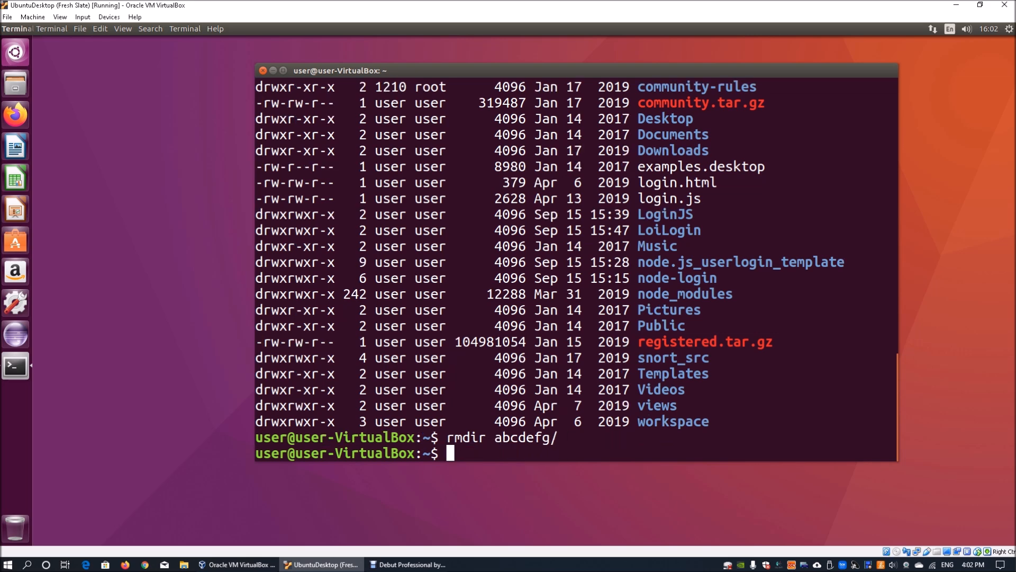
text(ls)
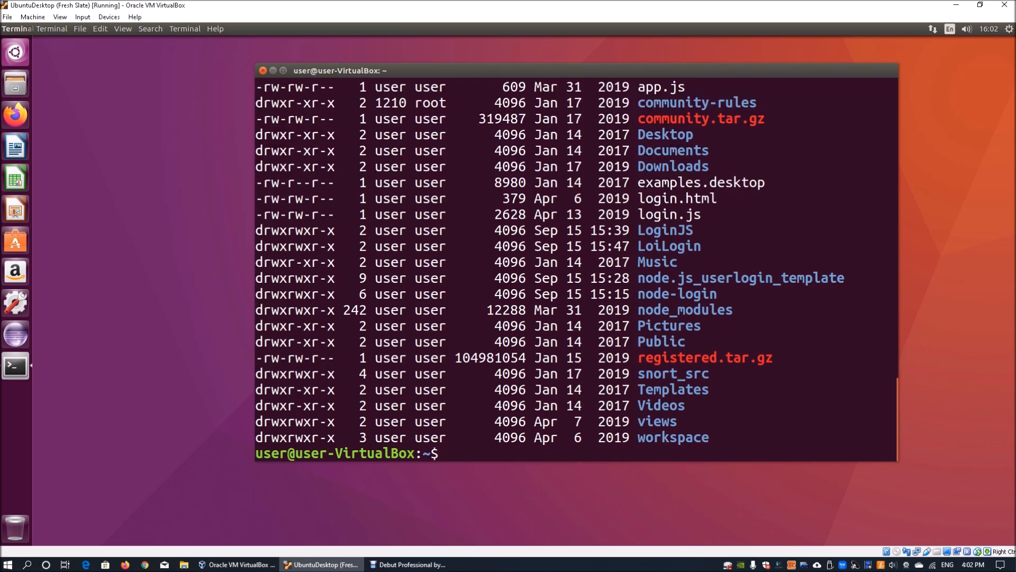
text(df)
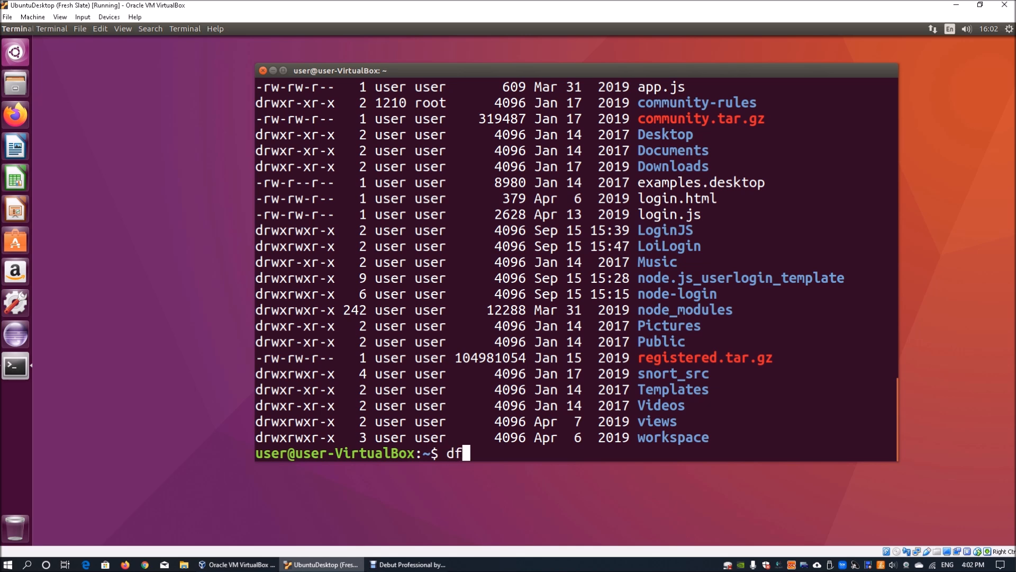
text(ma)
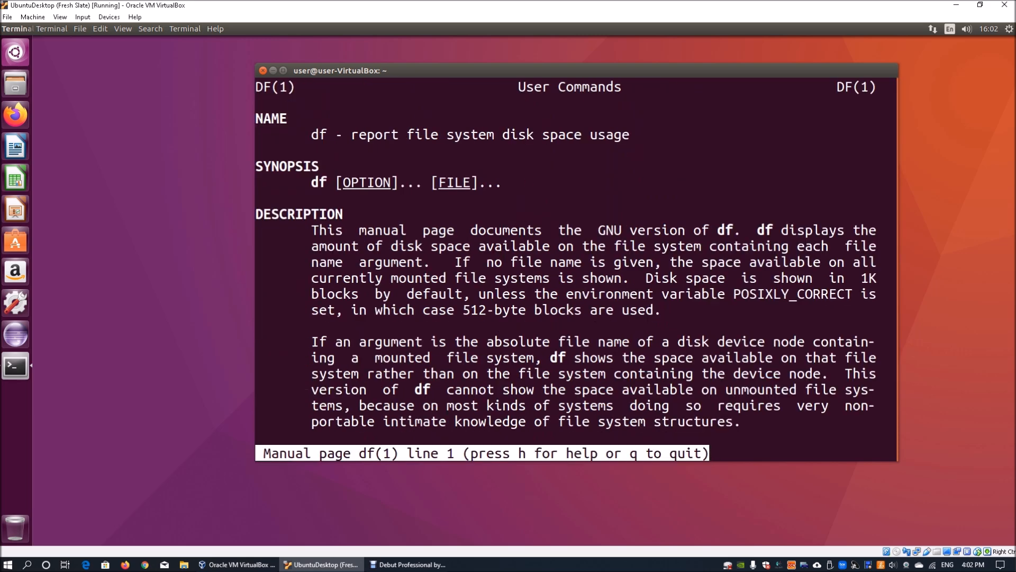
scroll(down, 3)
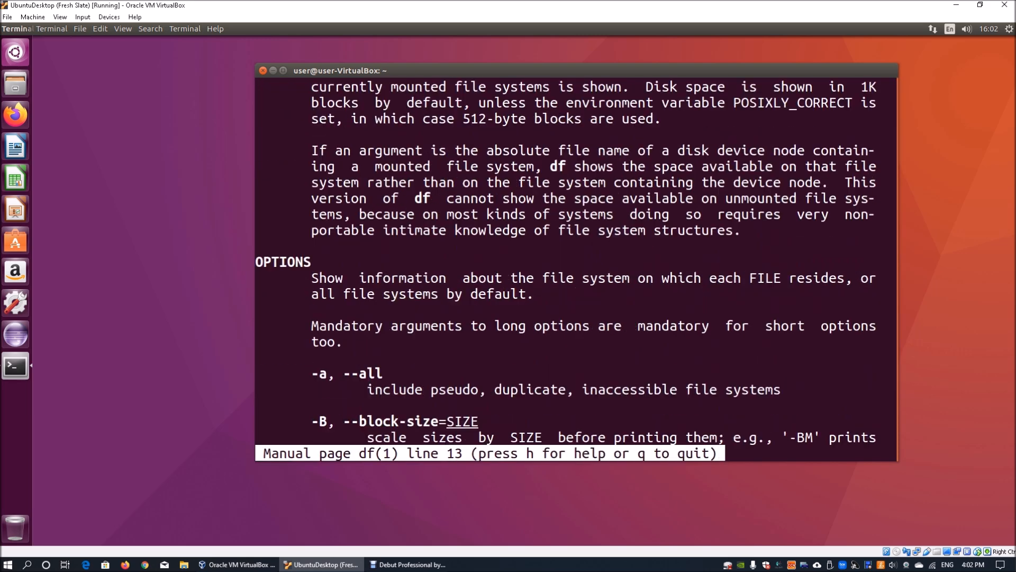
scroll(down, 3)
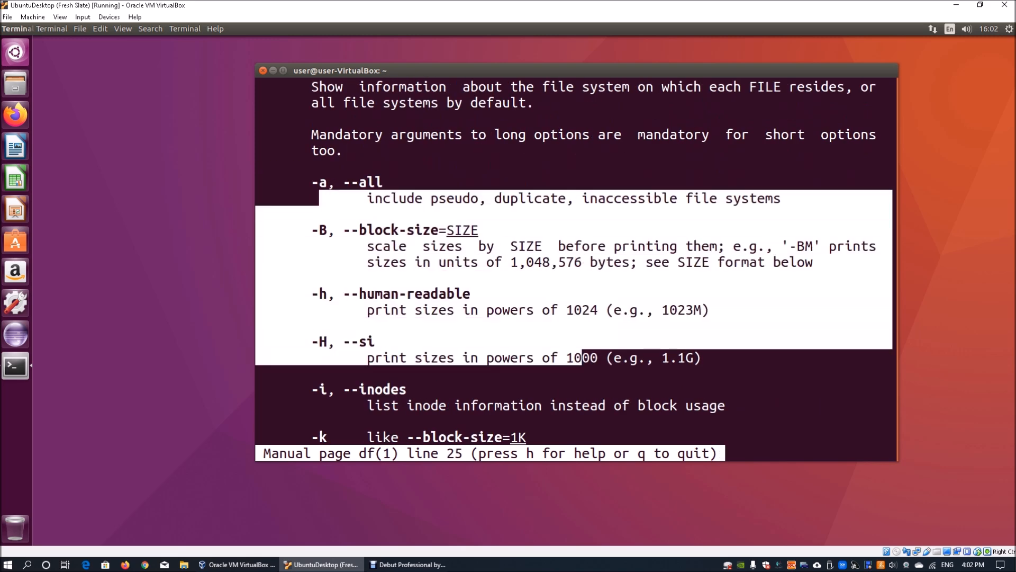
scroll(down, 3)
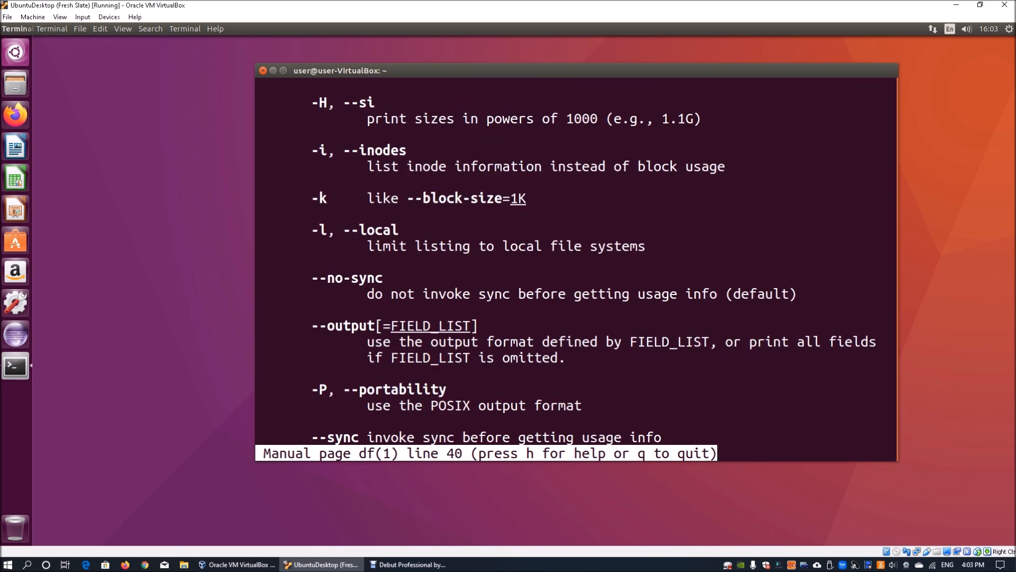
key(q)
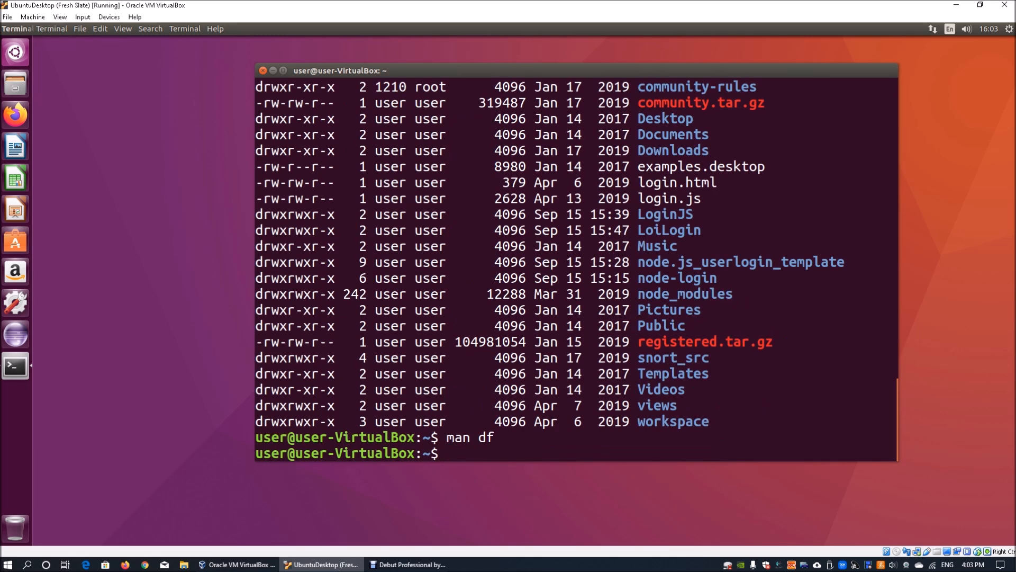
Step: Show file system disk usage with df, skim and close the df manual, then begin df -
text(df)
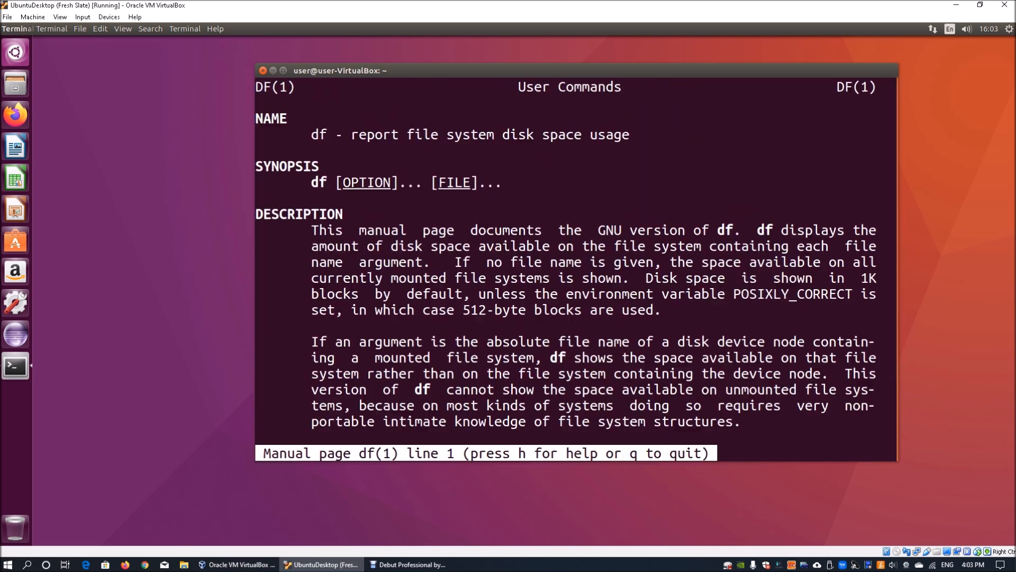
scroll(down, 3)
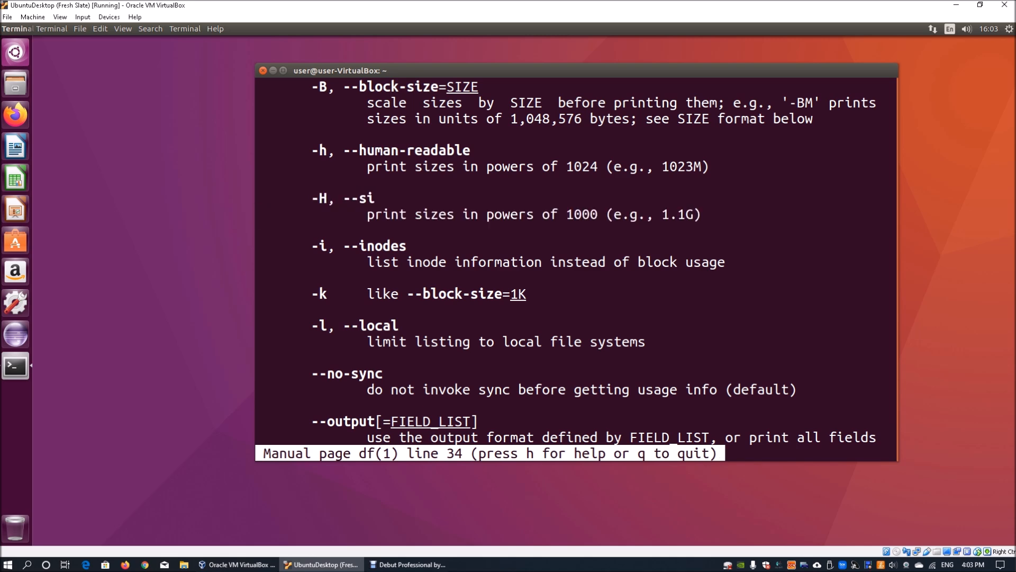
key(q)
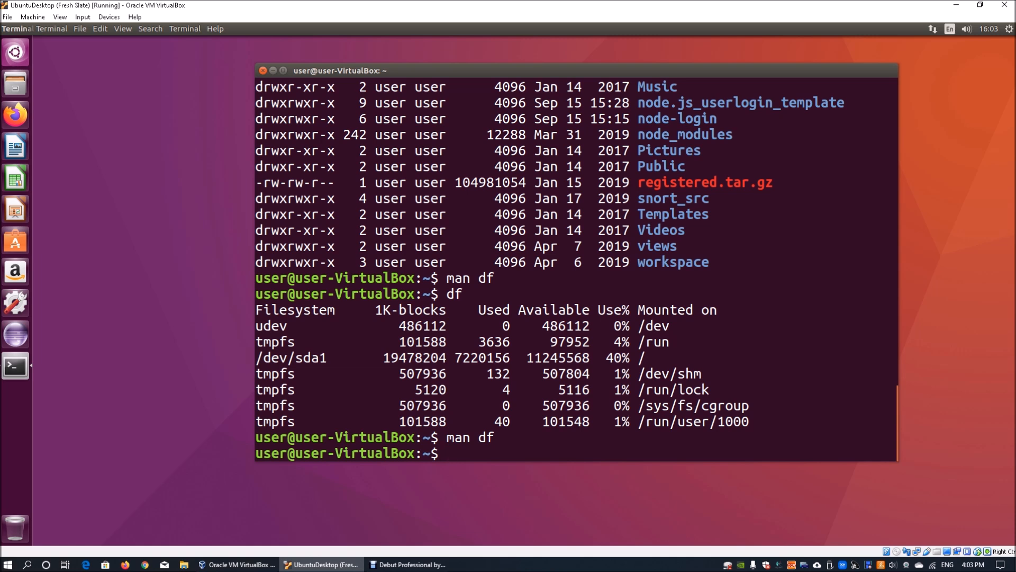
text(df -)
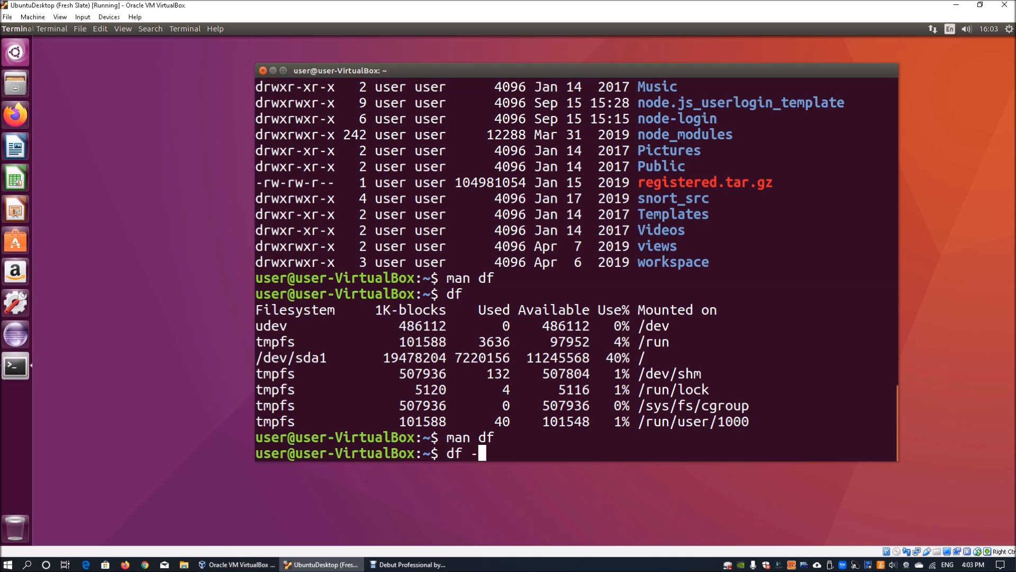